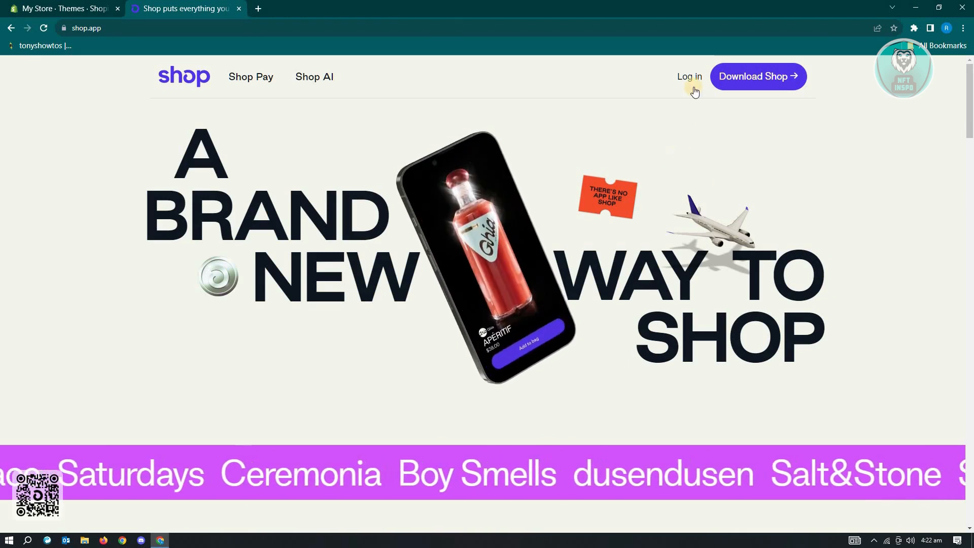
- Reach Shop's log in or sign up page from the top navigation
click(689, 76)
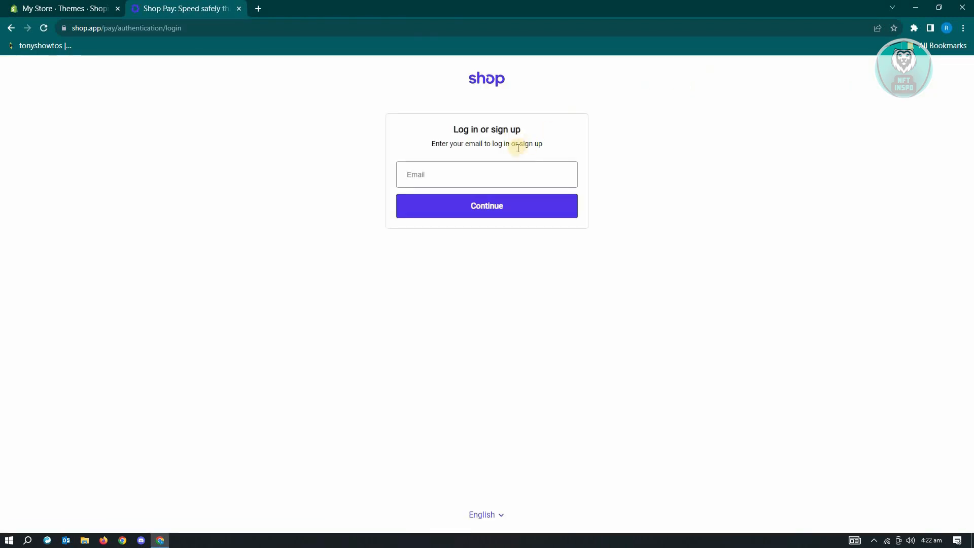
mouse_move(472, 130)
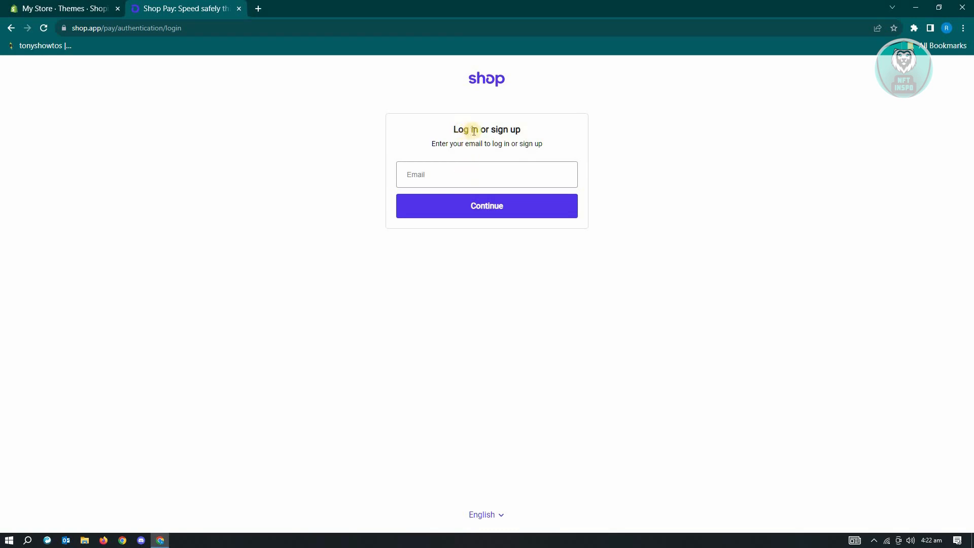
mouse_move(565, 179)
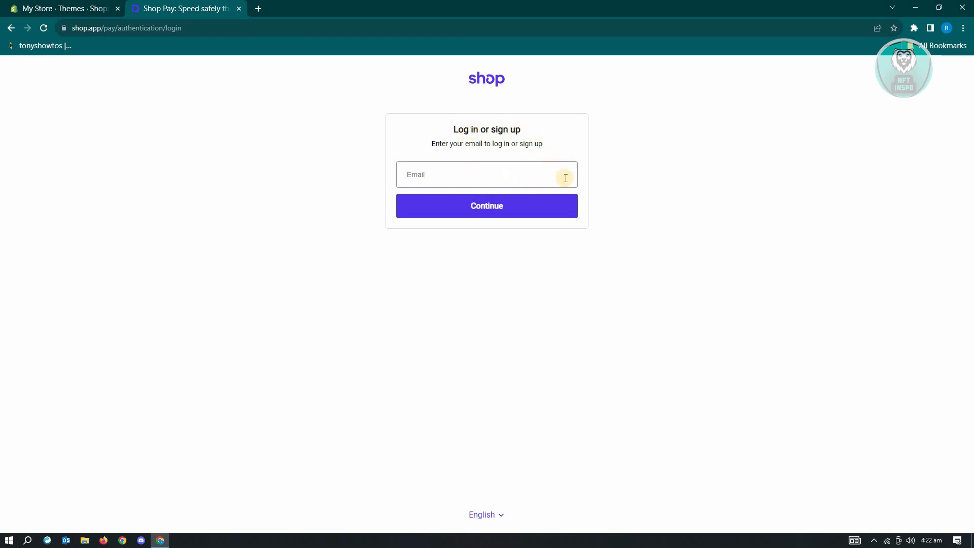
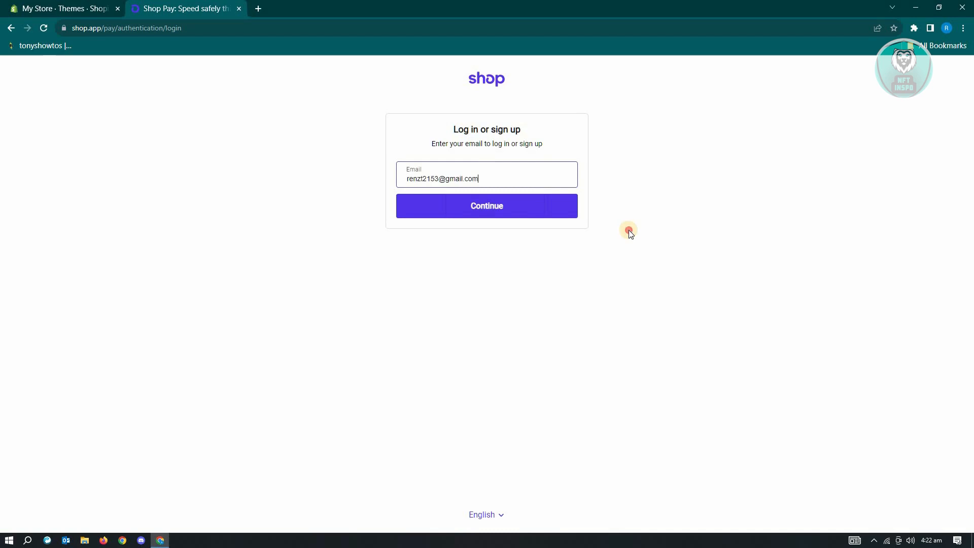
click(487, 205)
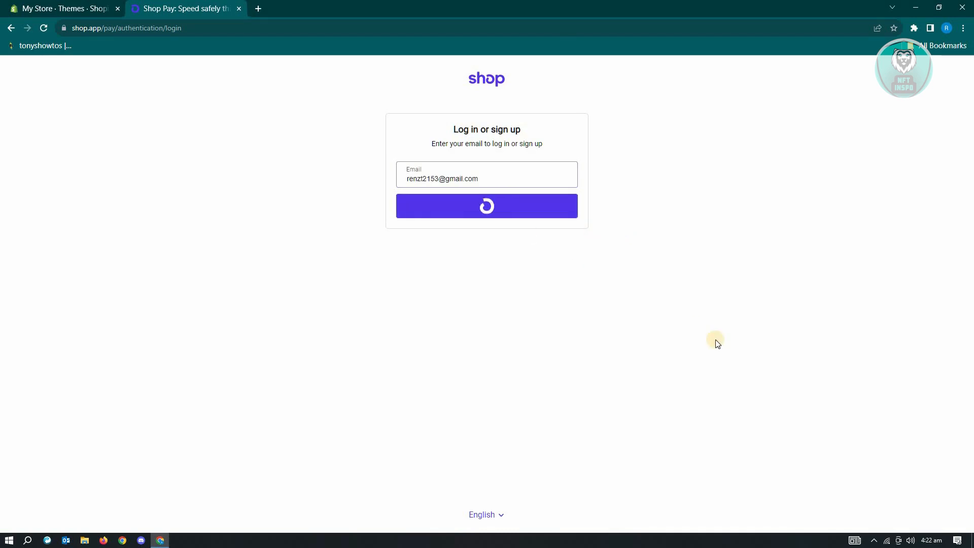
click(486, 206)
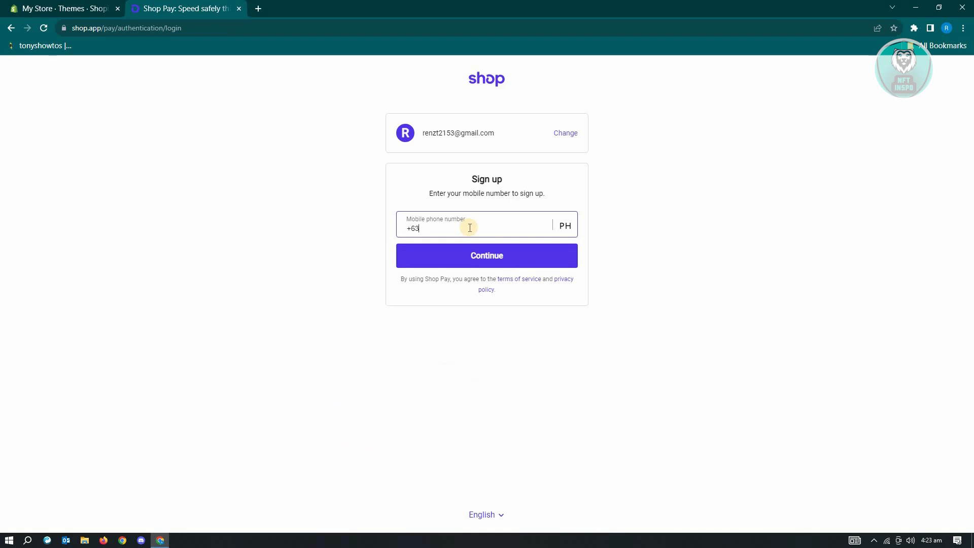
click(487, 255)
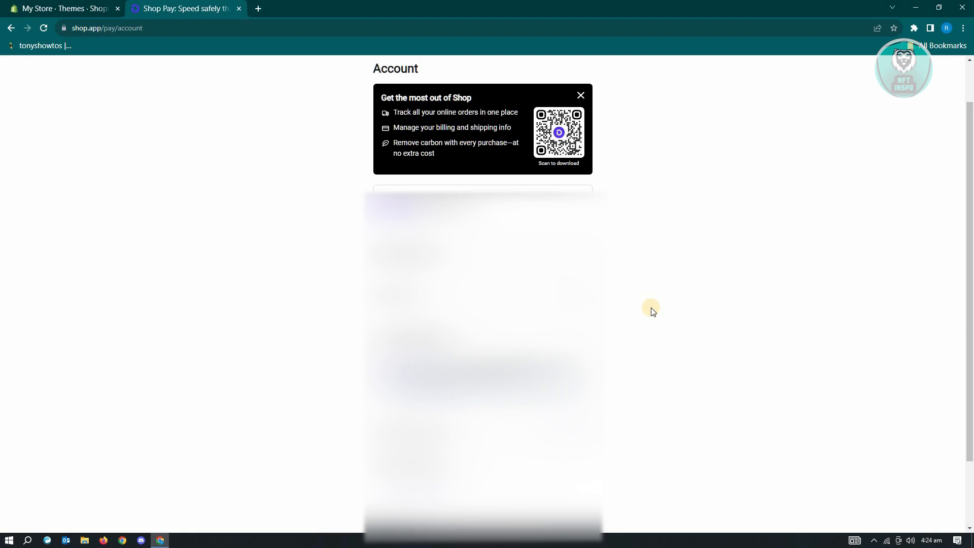
mouse_move(651, 310)
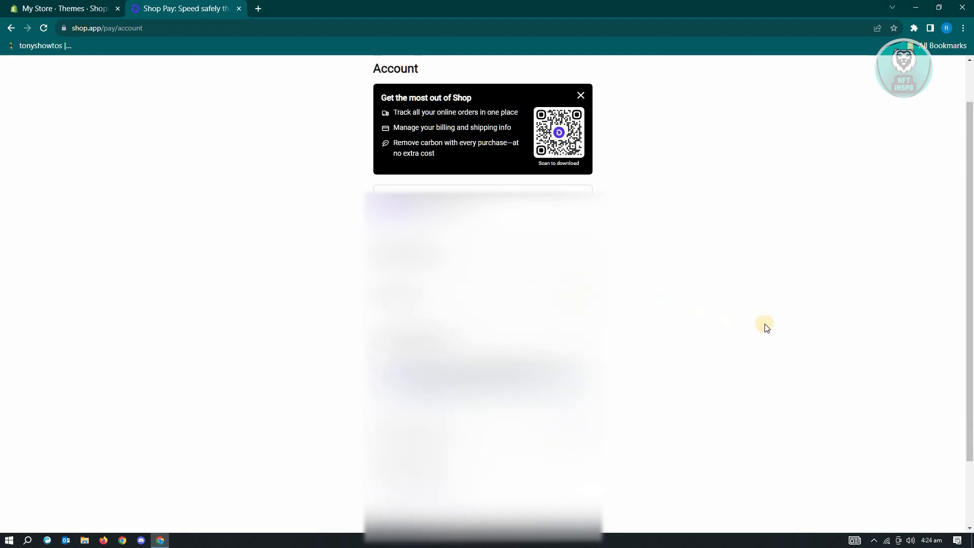
mouse_move(762, 347)
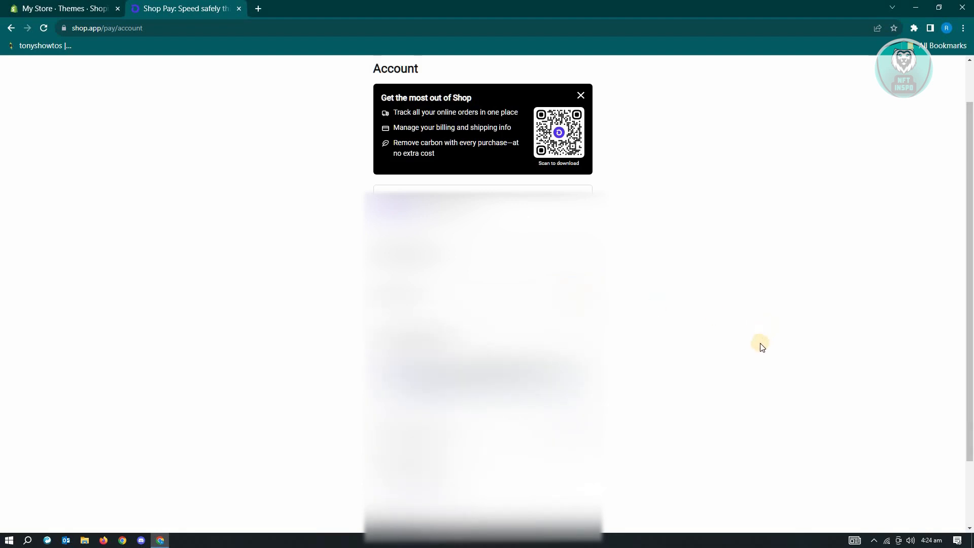
mouse_move(734, 380)
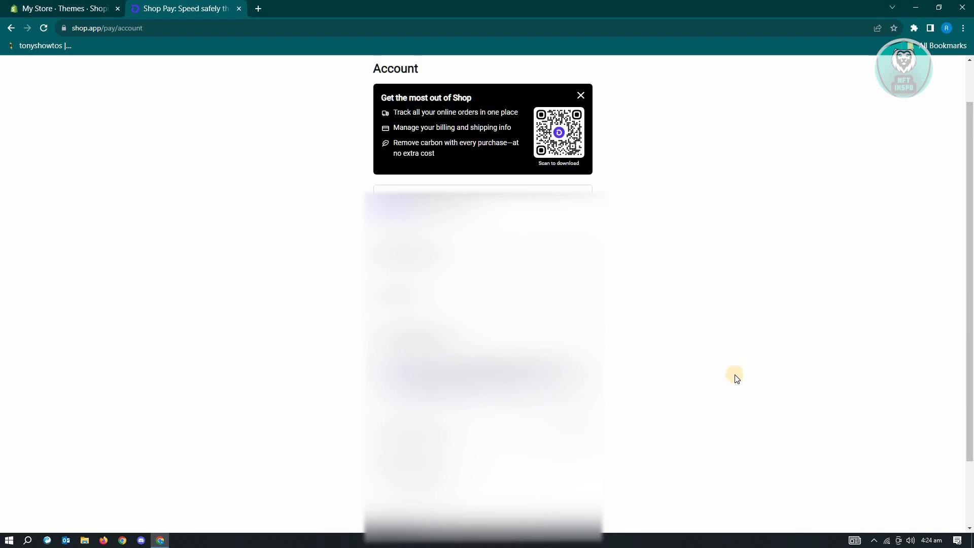
mouse_move(760, 343)
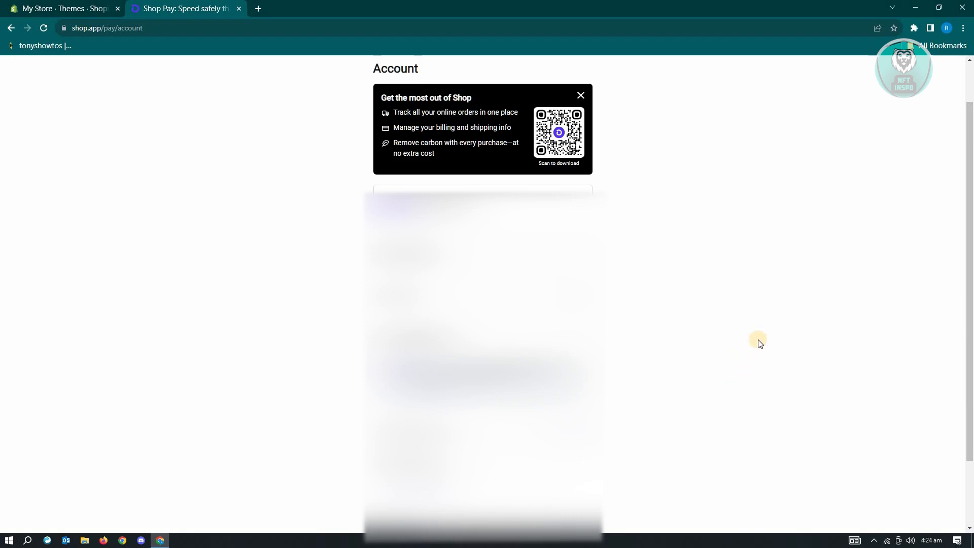